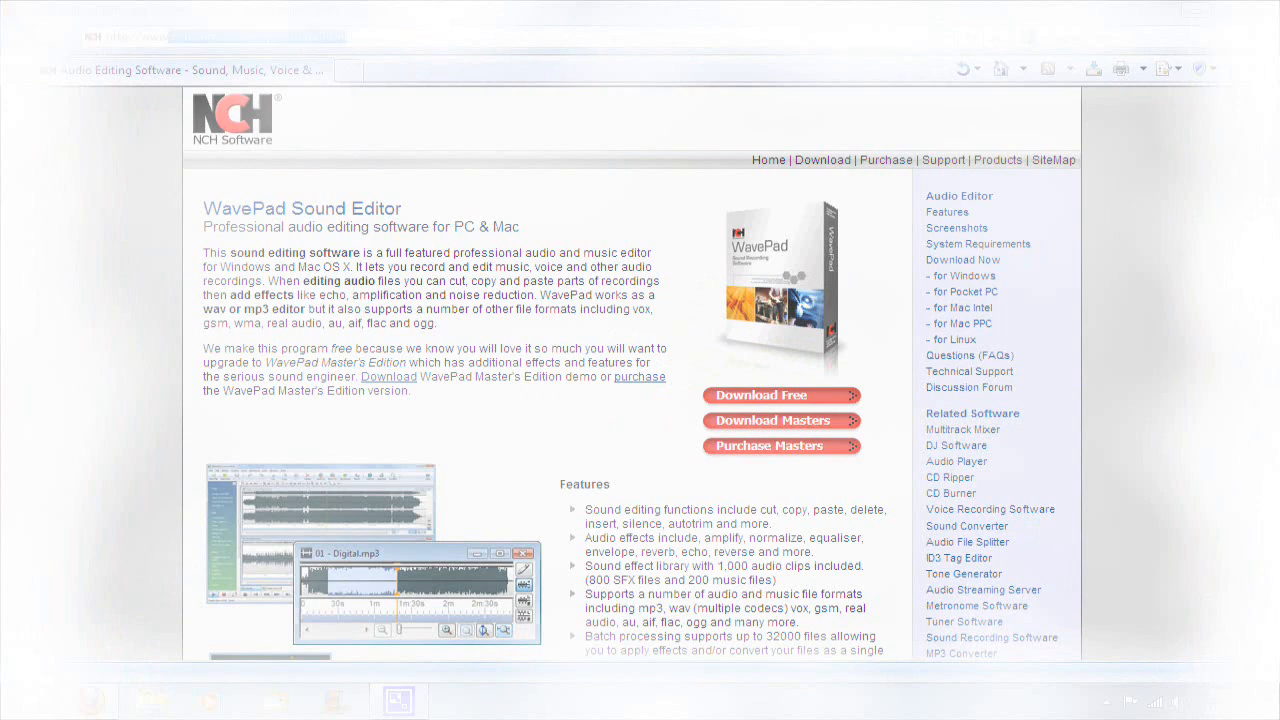
{"action": "mouse_move", "coordinate": [102, 198]}
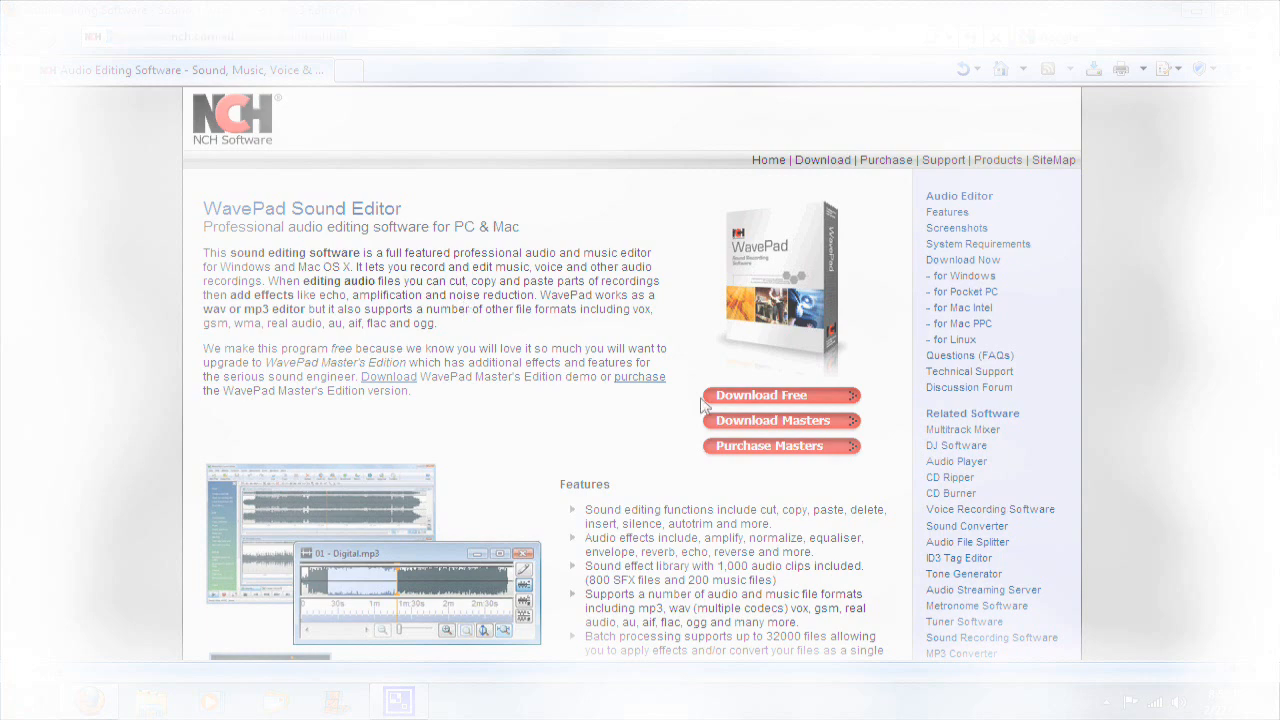
Step: Get the free WavePad download from the NCH Software page and return to the desktop
{"action": "left_click", "coordinate": [780, 396]}
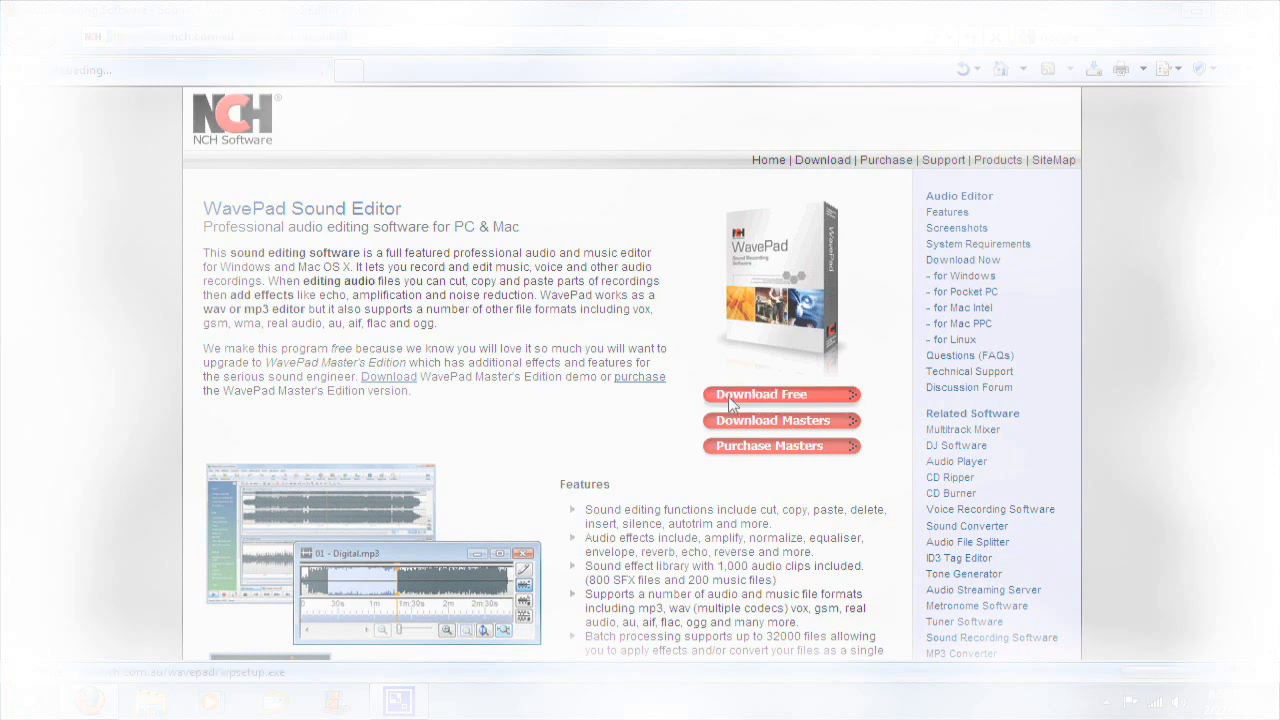
{"action": "left_click", "coordinate": [780, 394]}
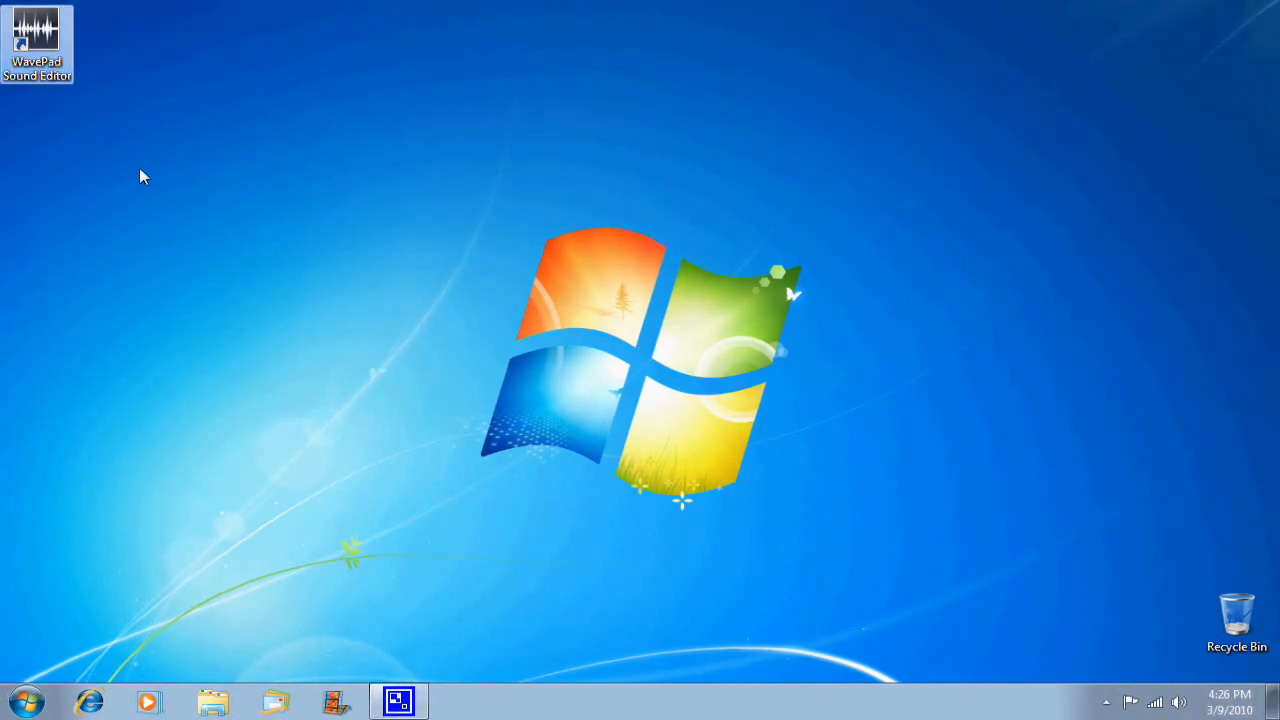
Step: Launch WavePad from its desktop shortcut and create a new blank stereo audio file
{"action": "double_click", "coordinate": [36, 36]}
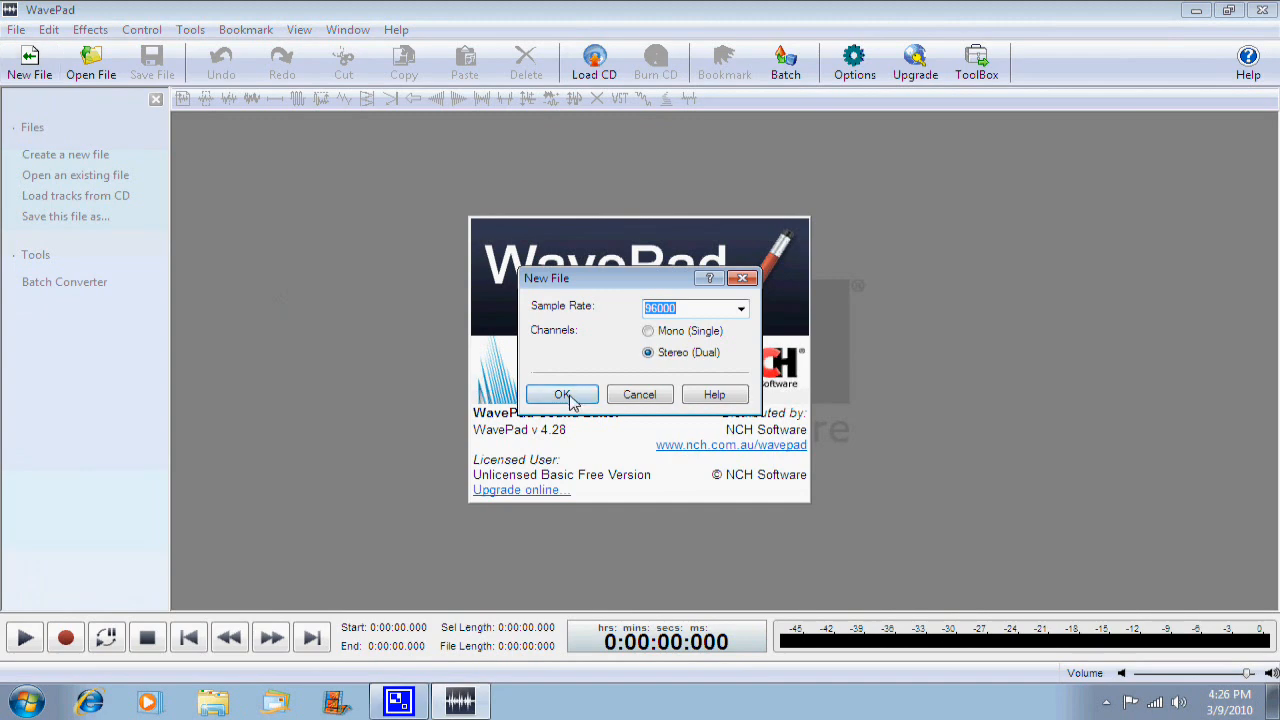
{"action": "left_click", "coordinate": [560, 394]}
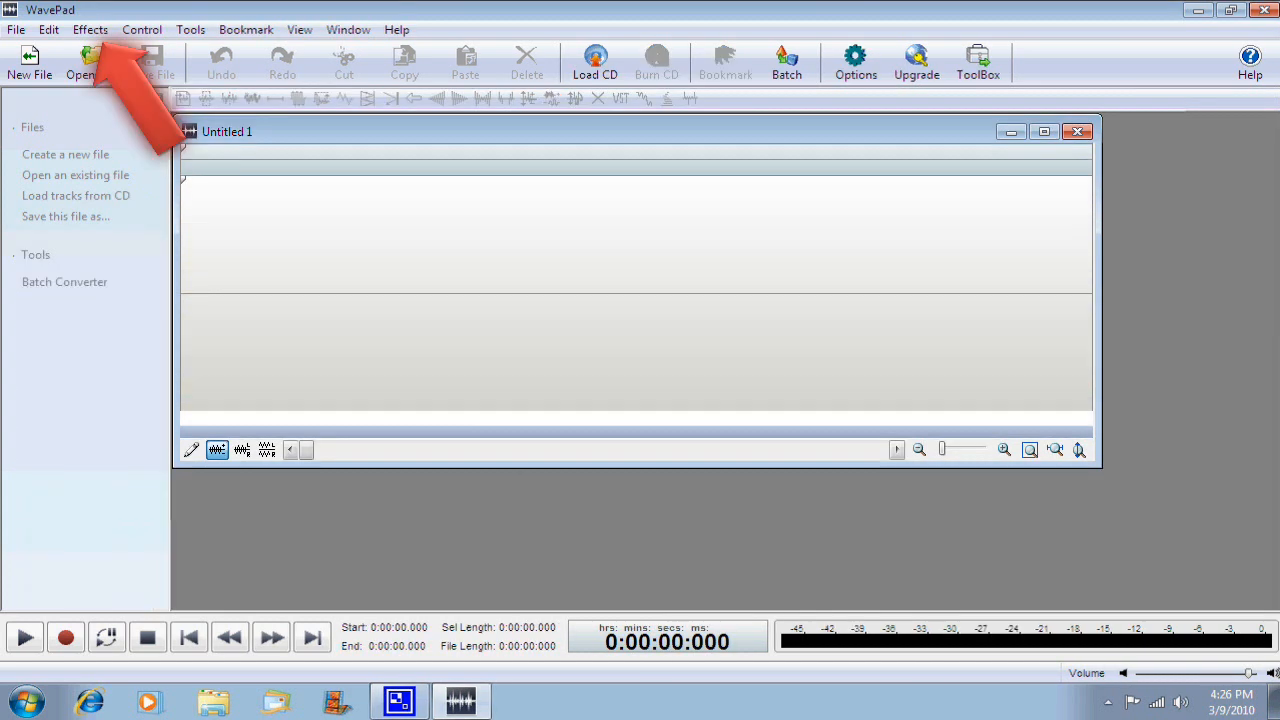
Step: Record about 23 seconds of voice into the new file through Record Control
{"action": "left_click", "coordinate": [64, 636]}
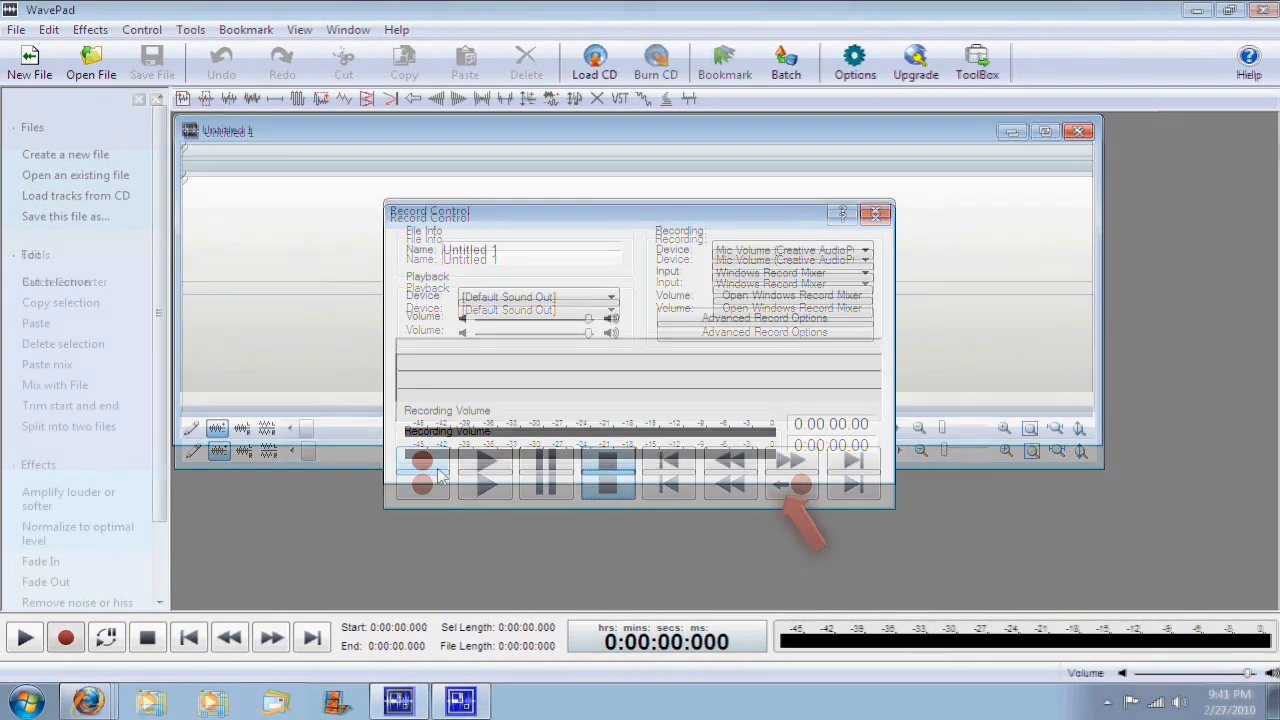
{"action": "left_click", "coordinate": [420, 460]}
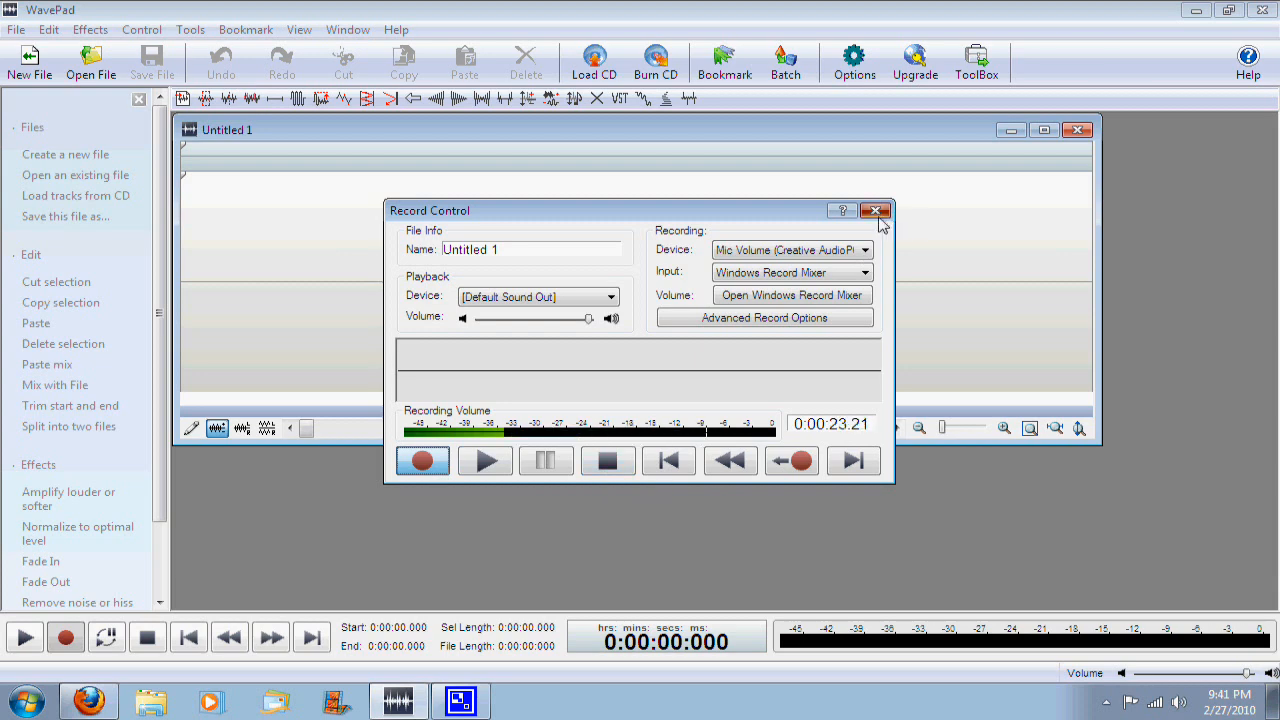
Step: Close Record Control and apply a Pitch Change effect to the whole 11.wma clip
{"action": "left_click", "coordinate": [876, 210]}
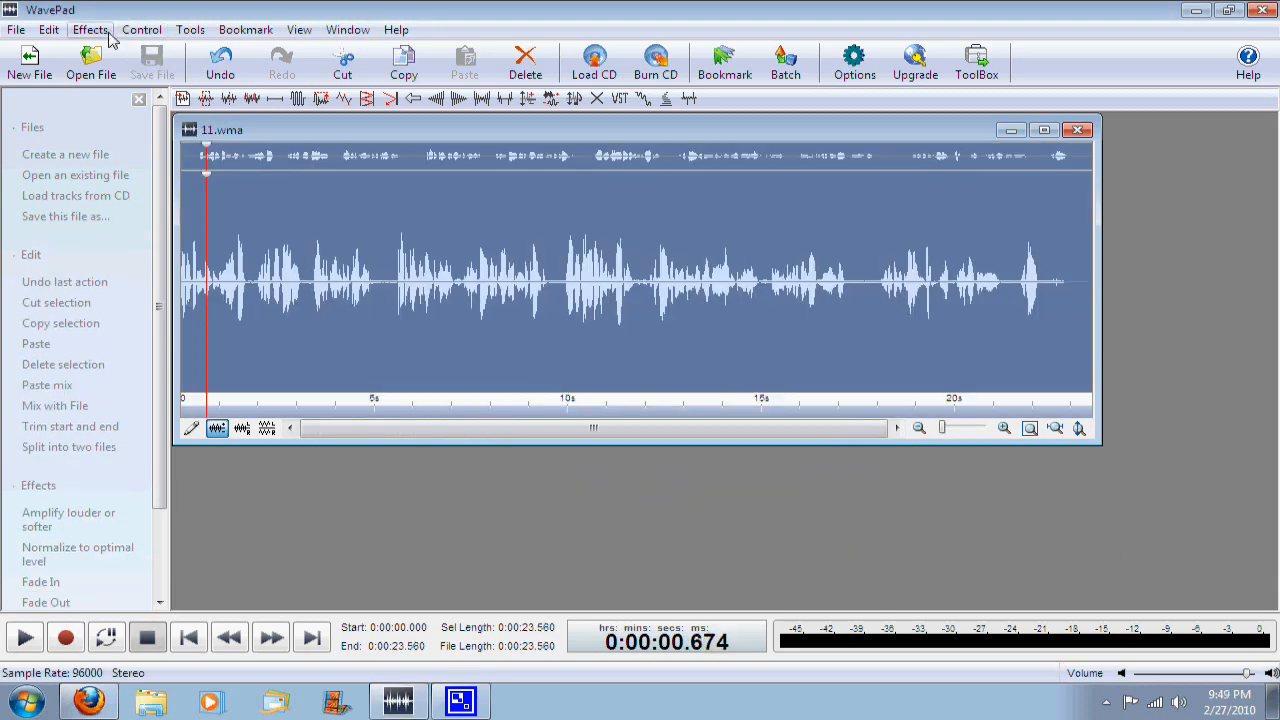
{"action": "left_click", "coordinate": [132, 438]}
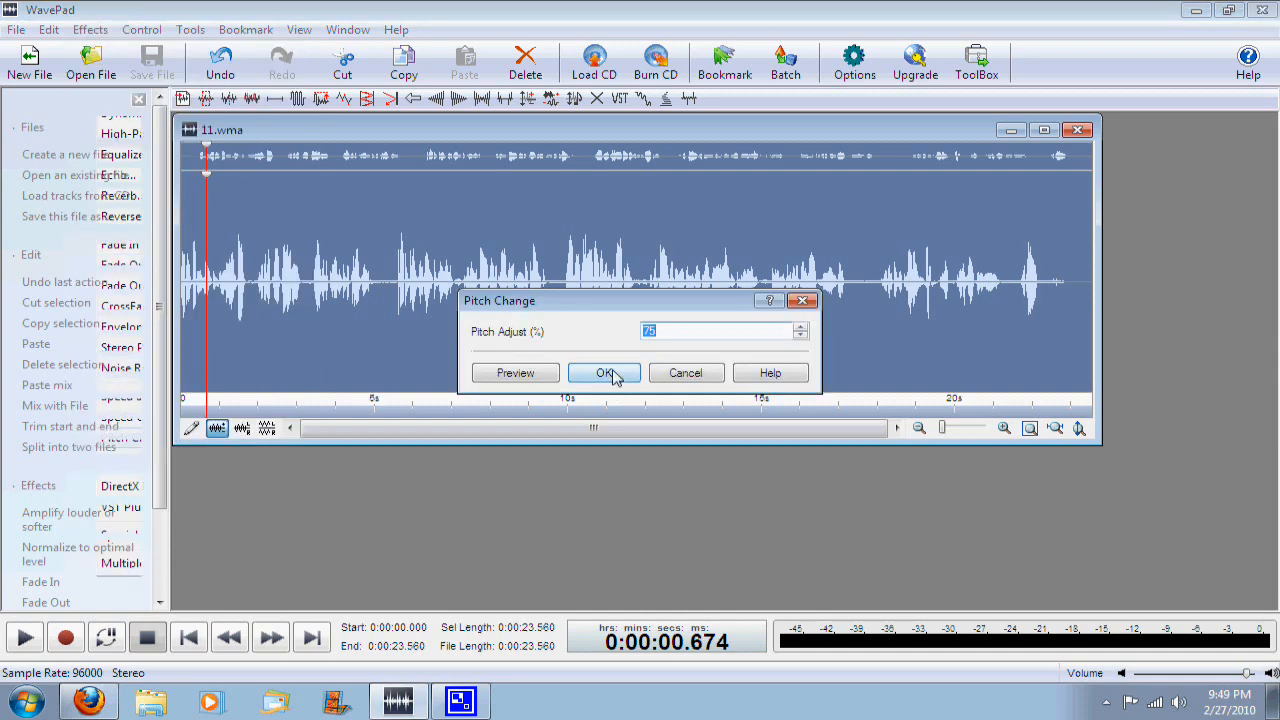
{"action": "left_click", "coordinate": [604, 372]}
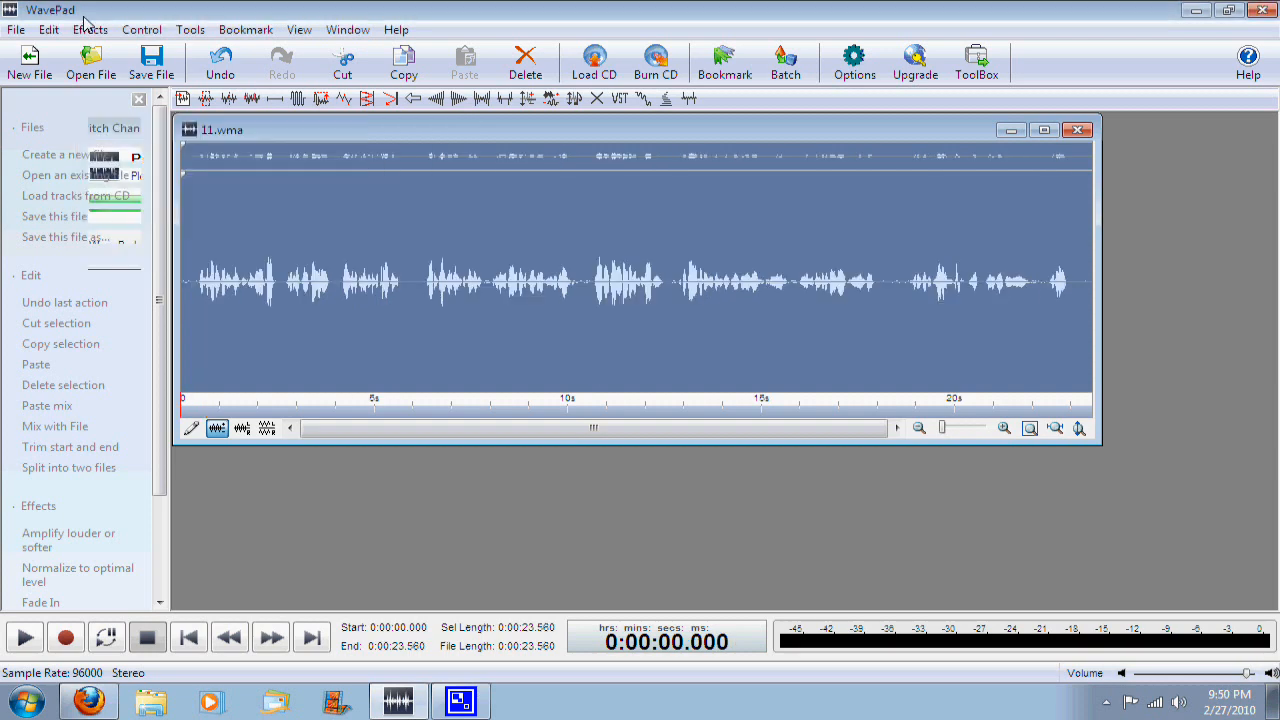
Step: Apply the Chorus special effect with default settings to the cool 1.wma clip
{"action": "left_click", "coordinate": [90, 30]}
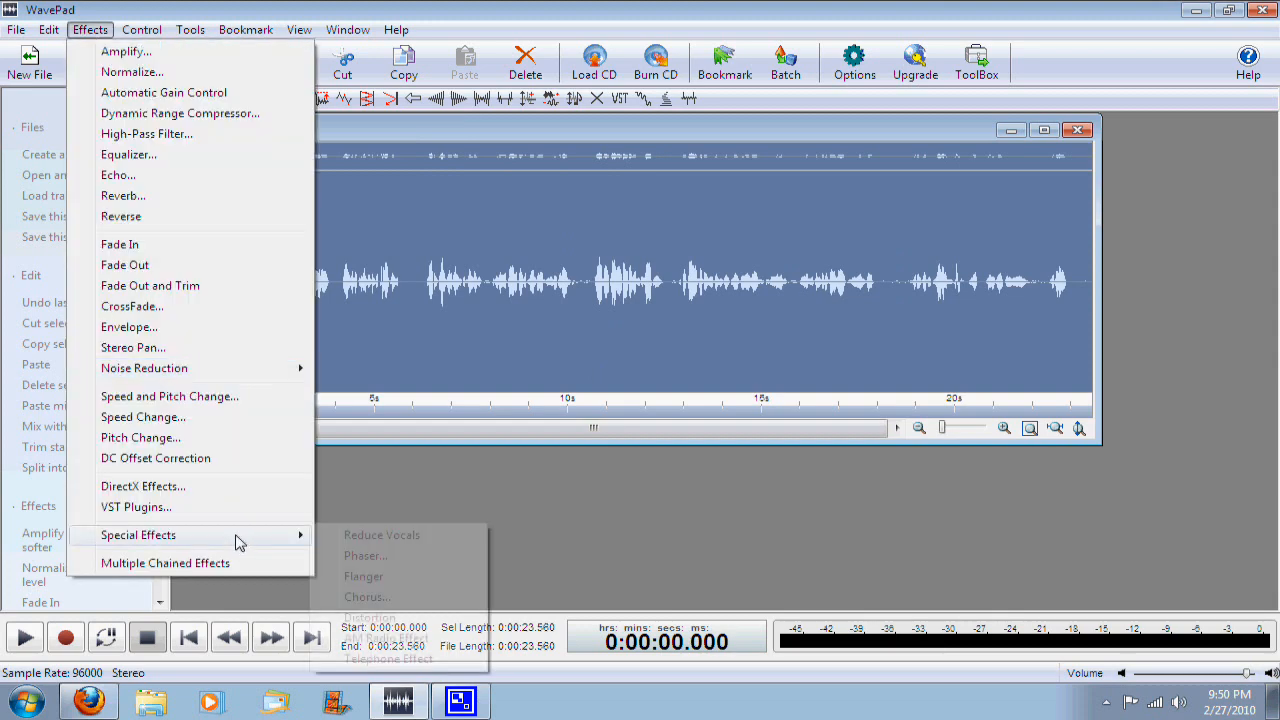
{"action": "left_click", "coordinate": [368, 596]}
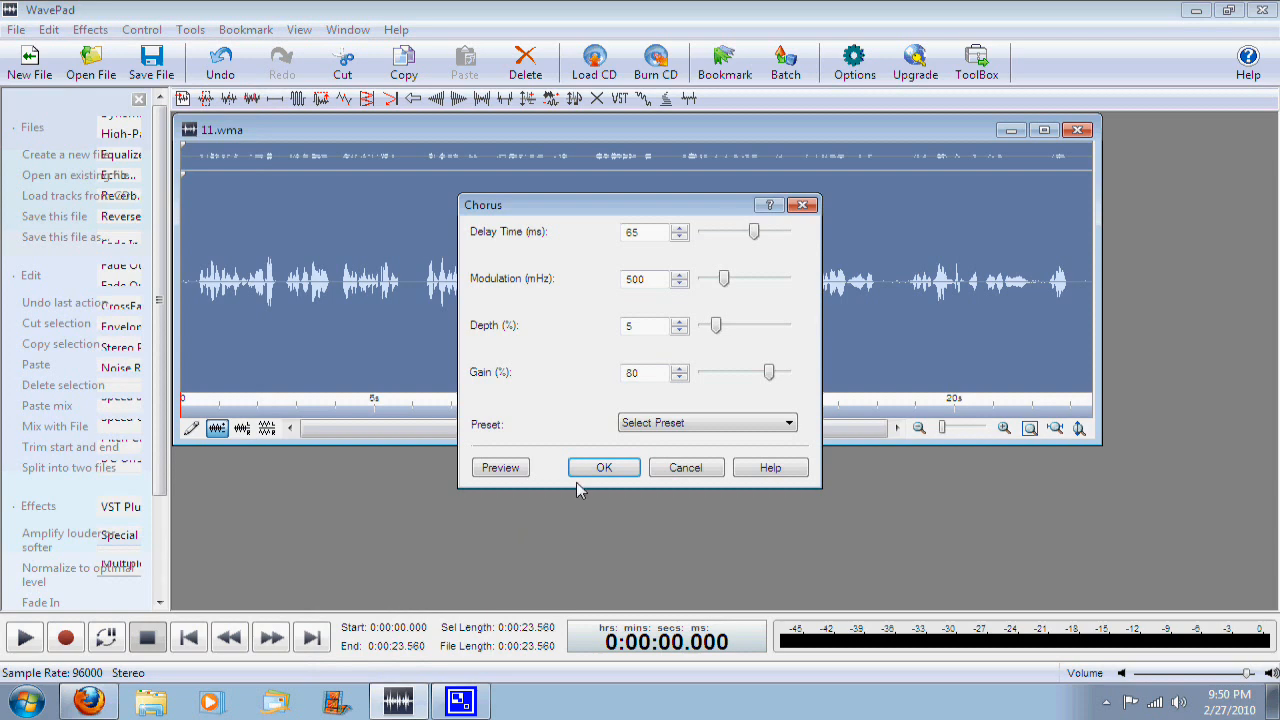
{"action": "left_click", "coordinate": [788, 422]}
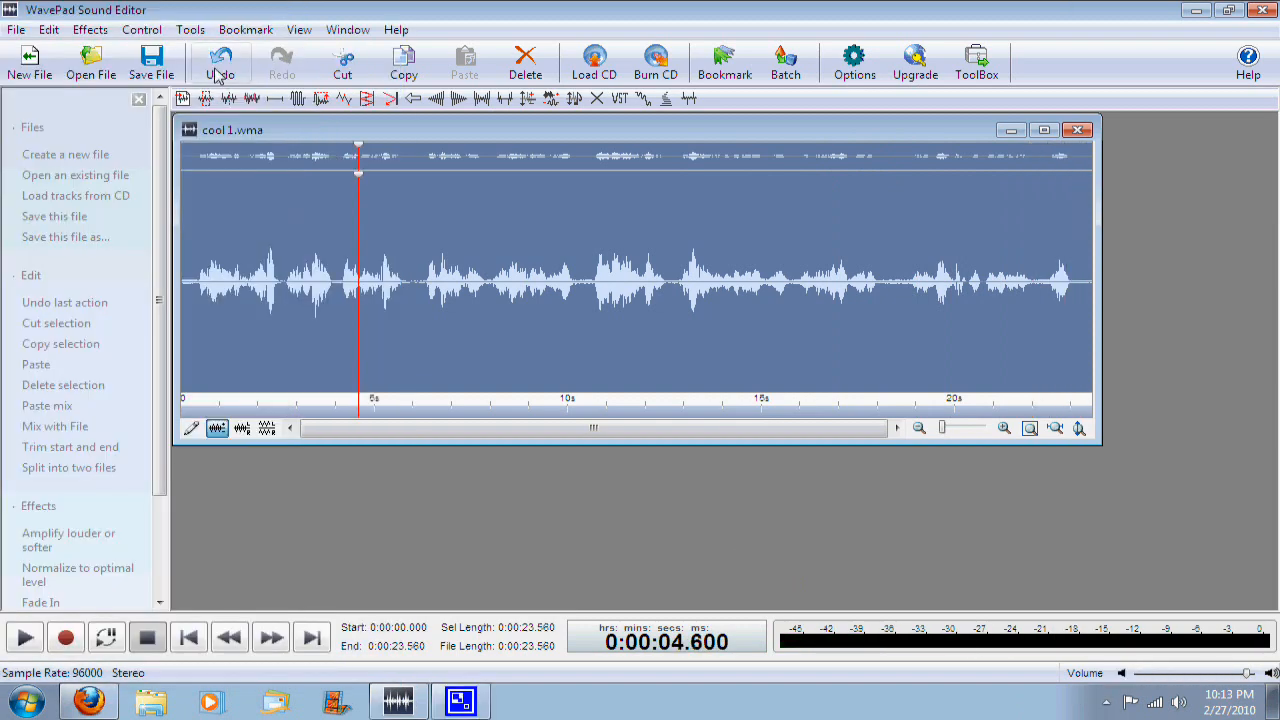
Step: Apply the DirectX Gargle plugin effect to cool 1.wma, visibly reshaping the waveform
{"action": "left_click", "coordinate": [88, 30]}
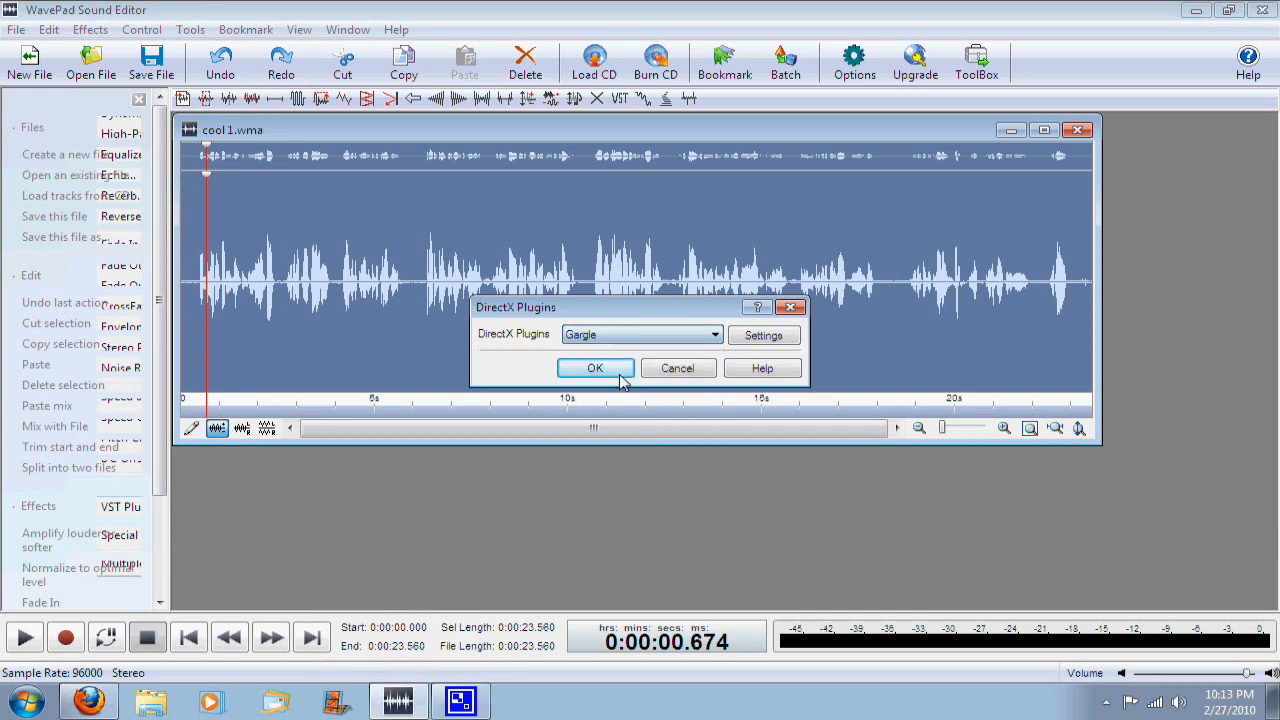
{"action": "left_click", "coordinate": [596, 368]}
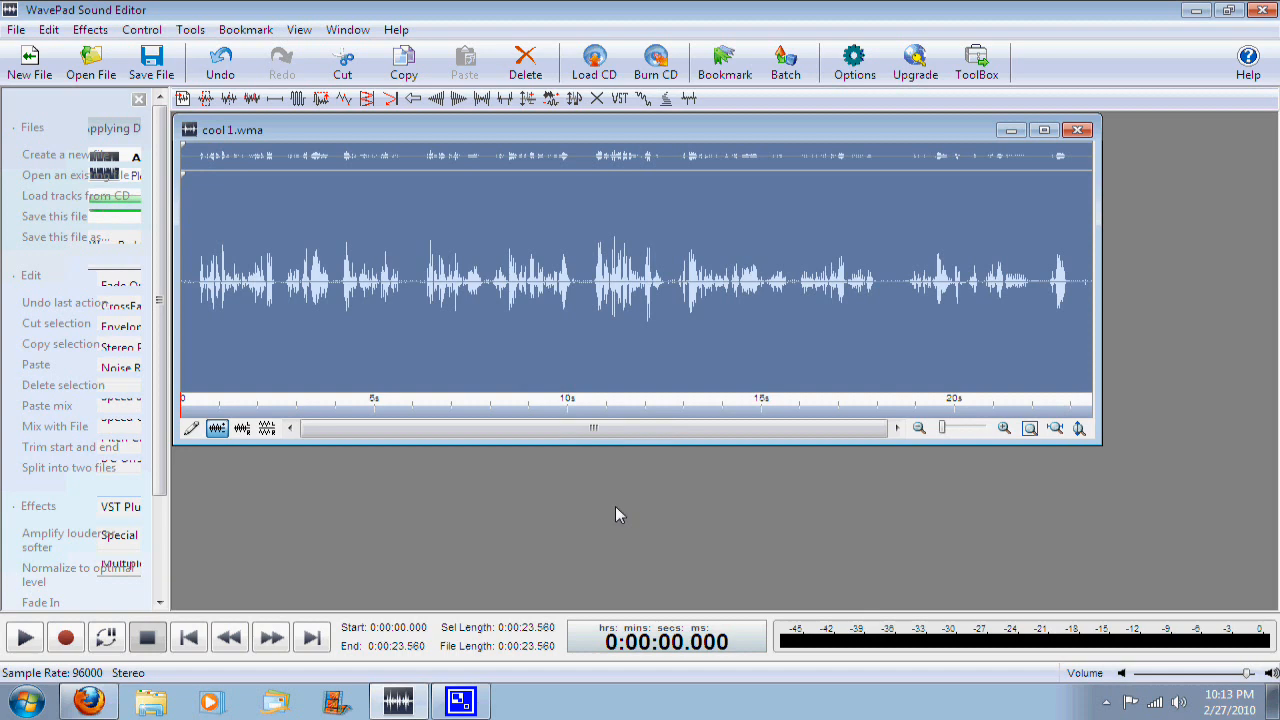
{"action": "mouse_move", "coordinate": [176, 592]}
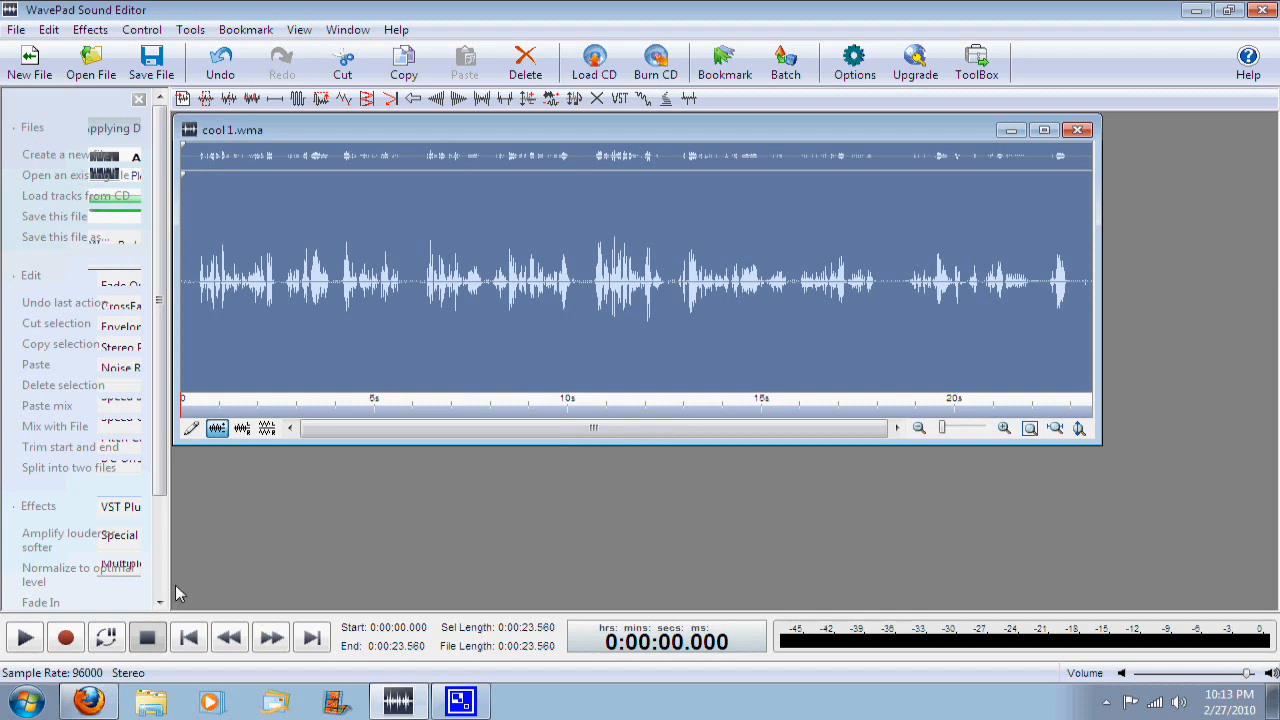
{"action": "mouse_move", "coordinate": [1034, 584]}
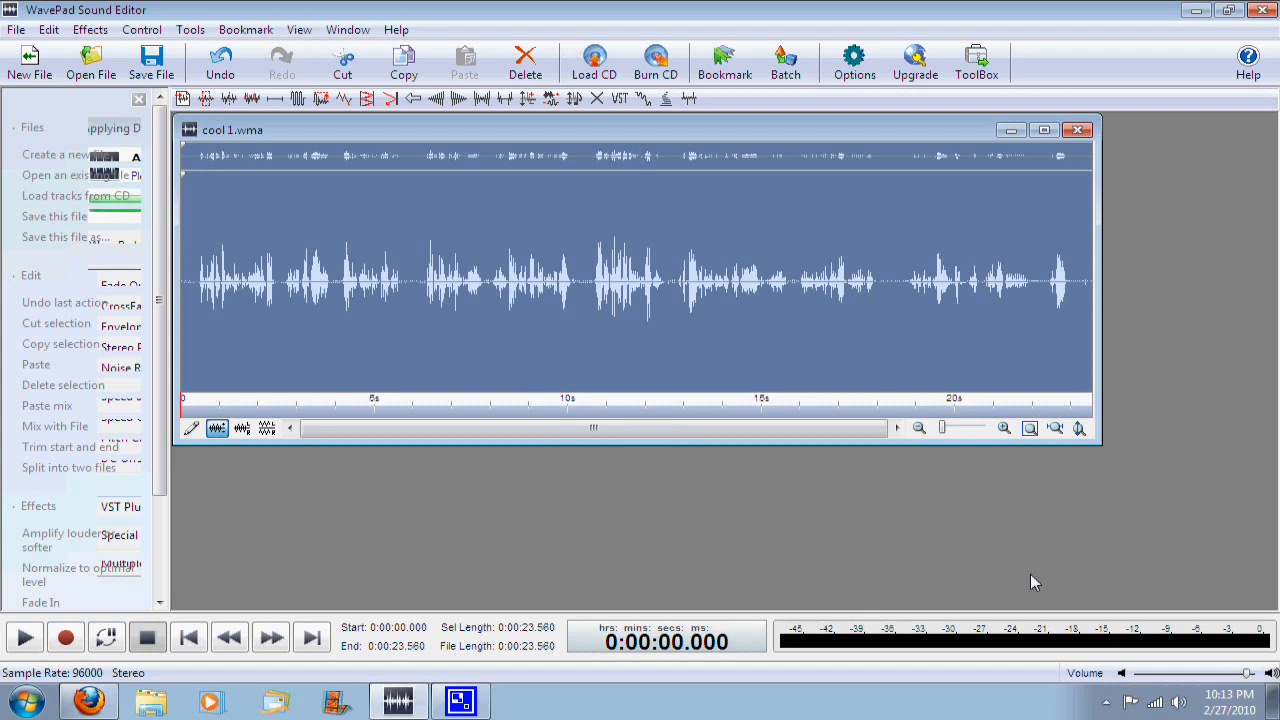